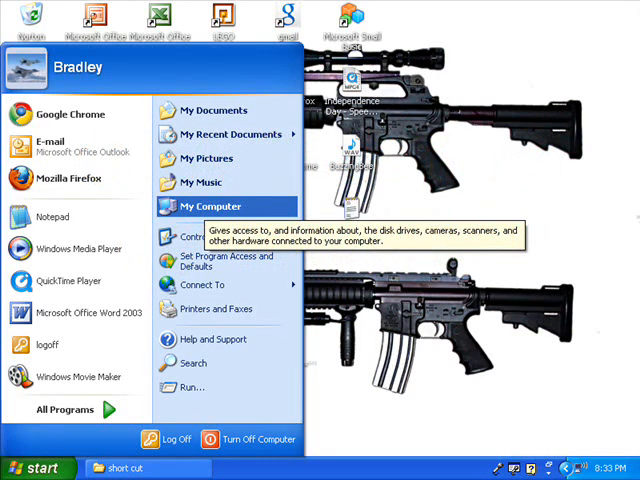
Step: Open My Documents from the Start menu
click(208, 206)
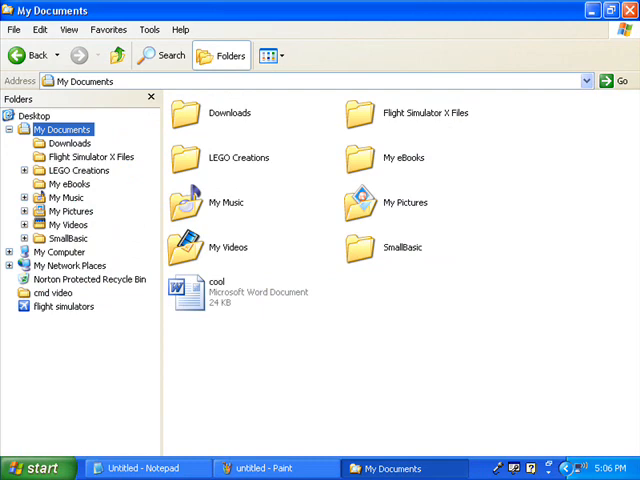
Step: Create a shortcut to command.com named 'MS-DOS Prompt' in My Documents
click(13, 28)
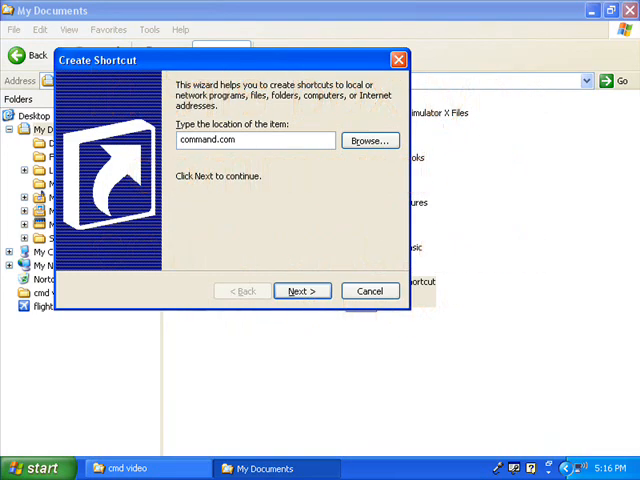
click(301, 291)
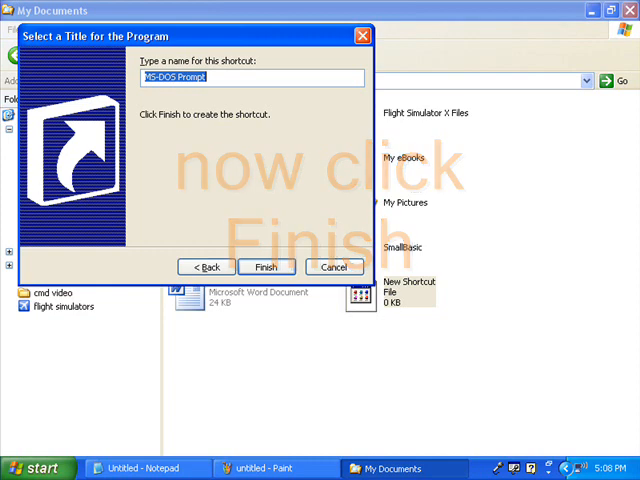
click(266, 267)
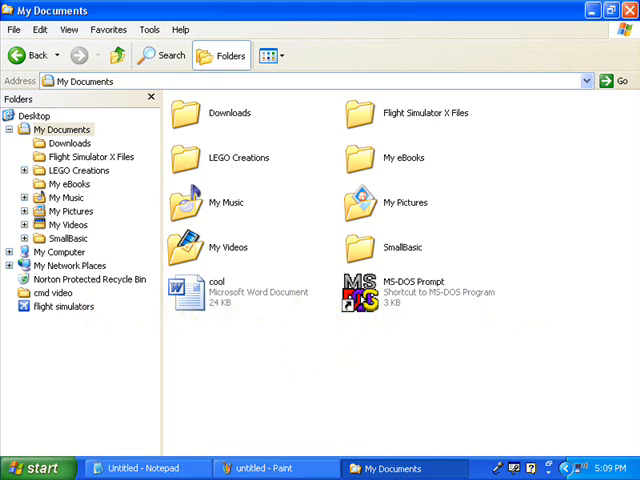
double_click(360, 290)
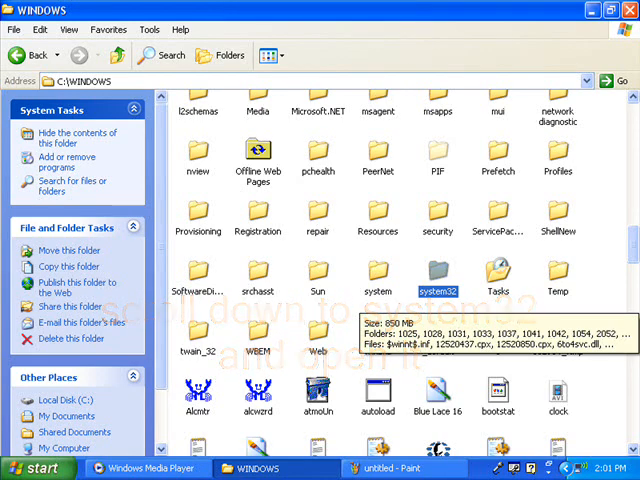
Step: Open C:\WINDOWS\system32 and run the command program
double_click(437, 270)
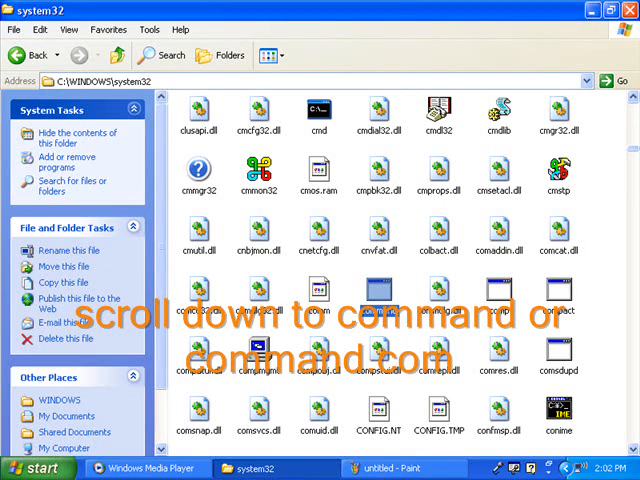
click(378, 291)
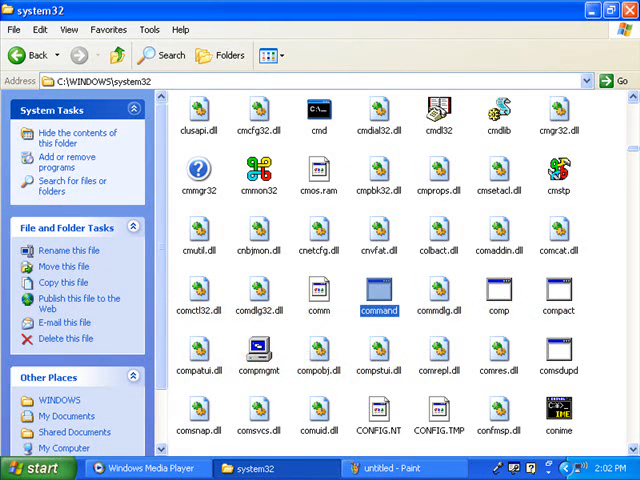
double_click(379, 291)
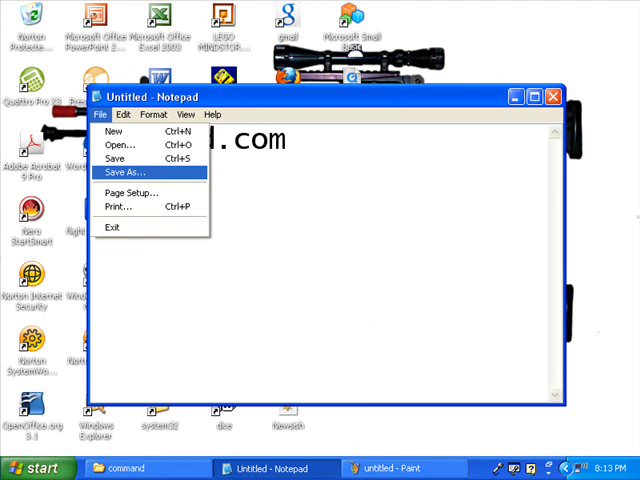
Step: Open Notepad's Save As dialog to save the note as a .bat file
click(130, 171)
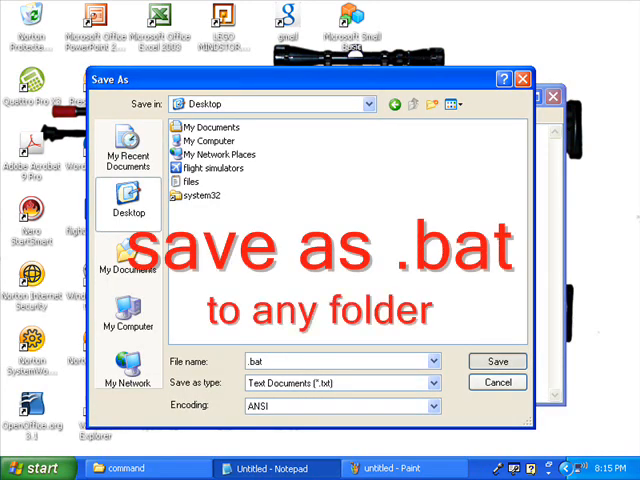